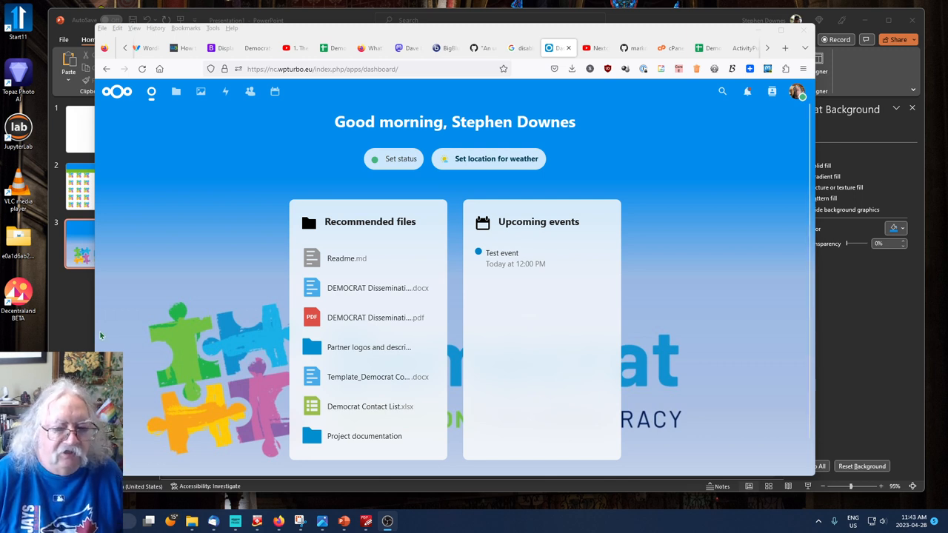
mouse_move(373, 377)
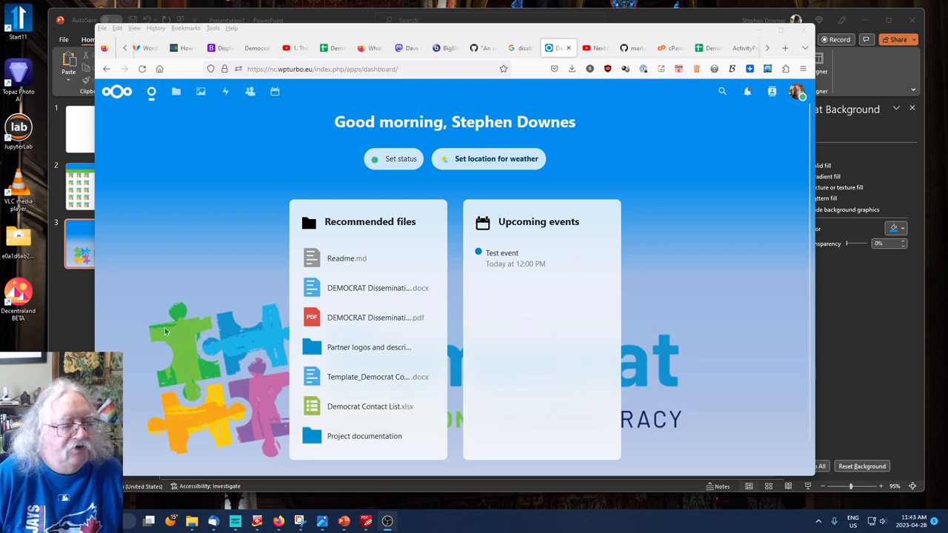
mouse_move(161, 330)
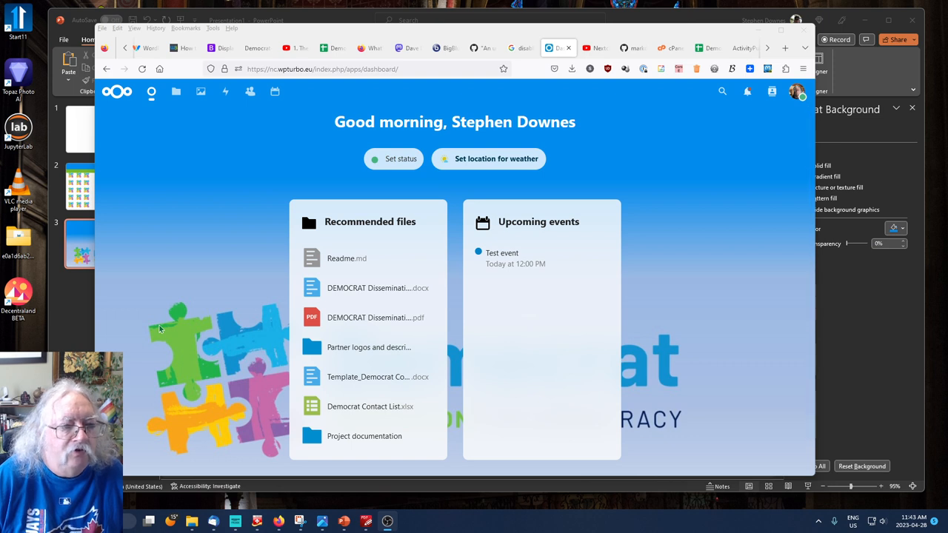
mouse_move(191, 145)
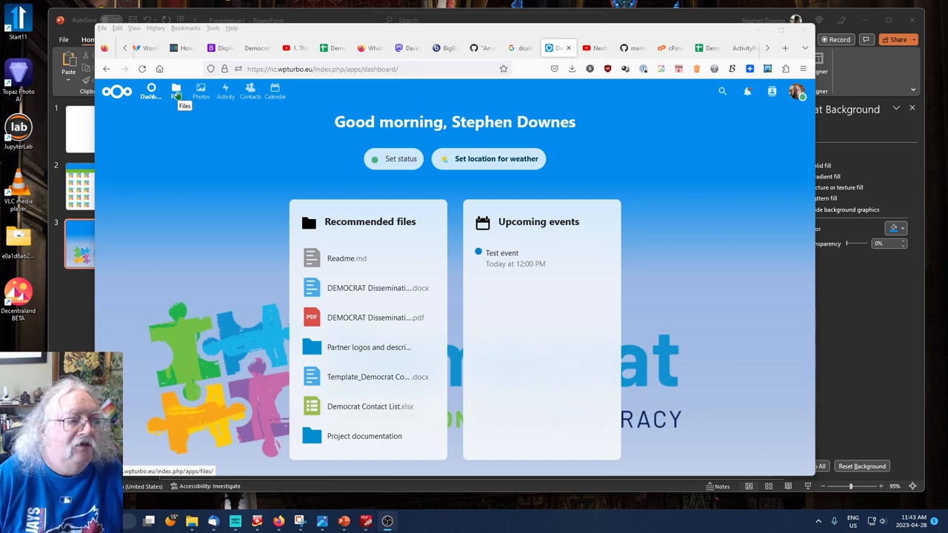
- From All files, start a new file upload via the + menu's Upload file option
left_click(175, 91)
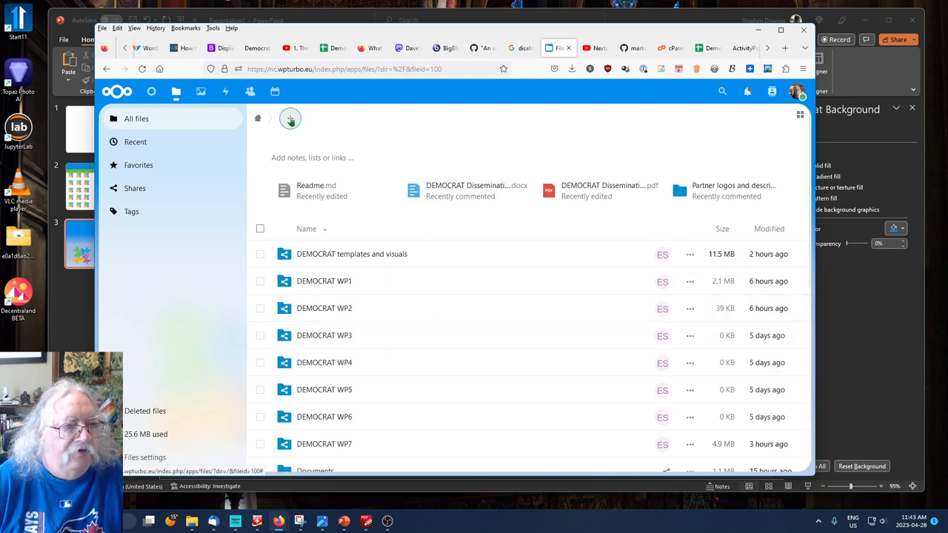
left_click(290, 119)
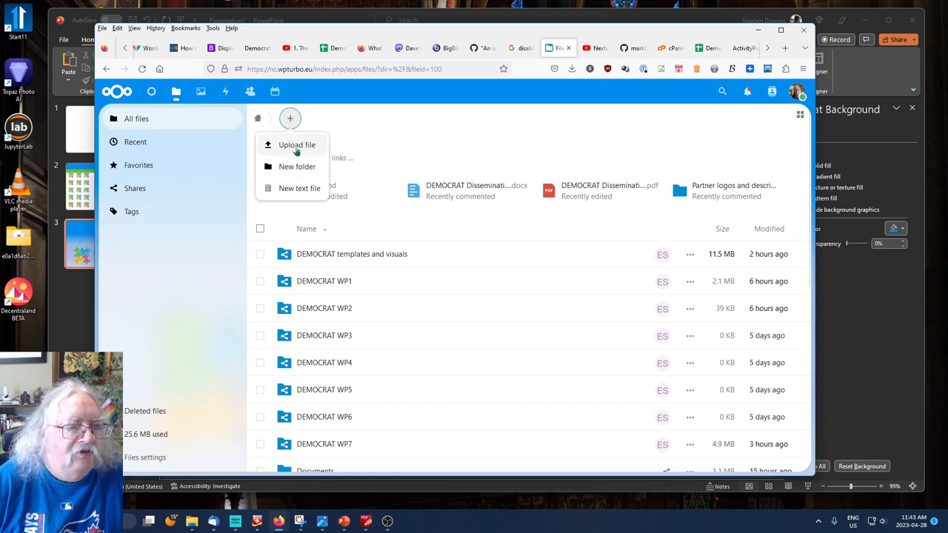
left_click(296, 145)
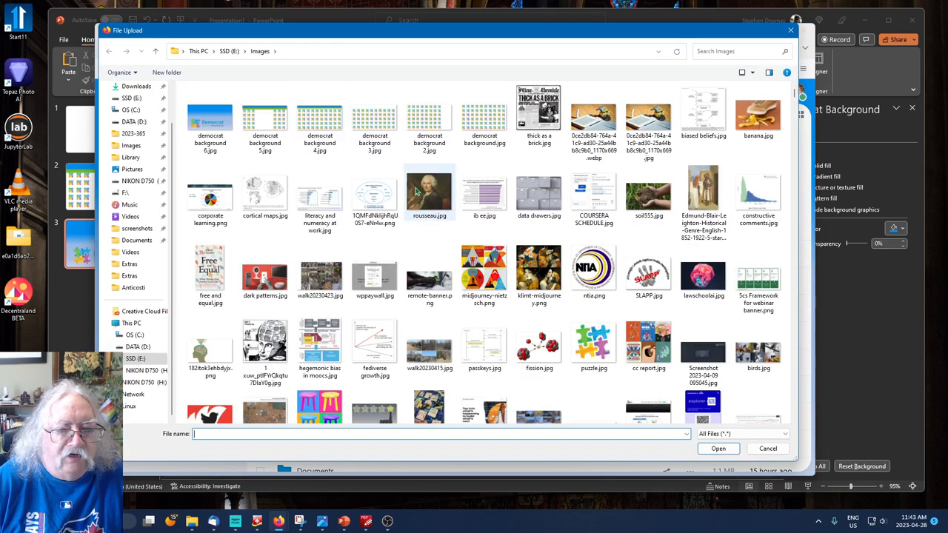
- Upload rousseau.jpg from the file picker
left_click(429, 192)
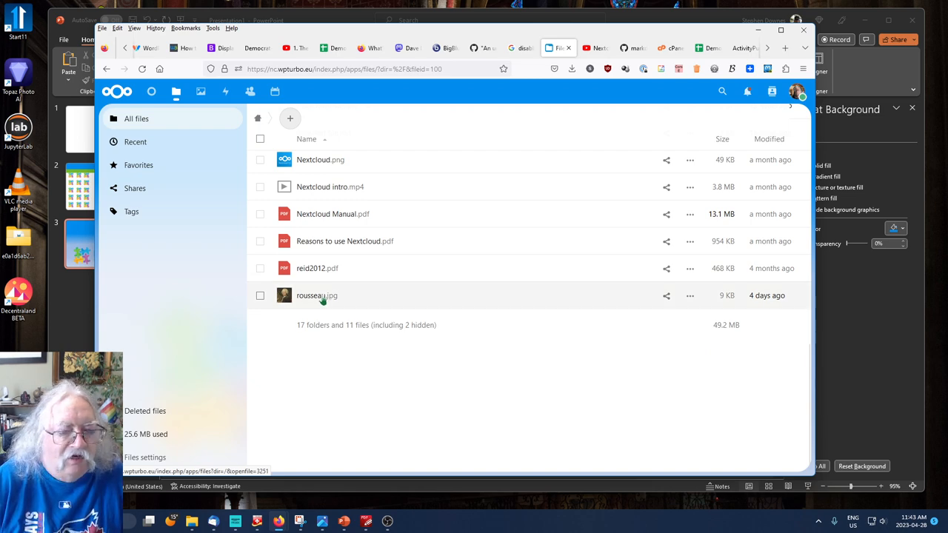
left_click(316, 295)
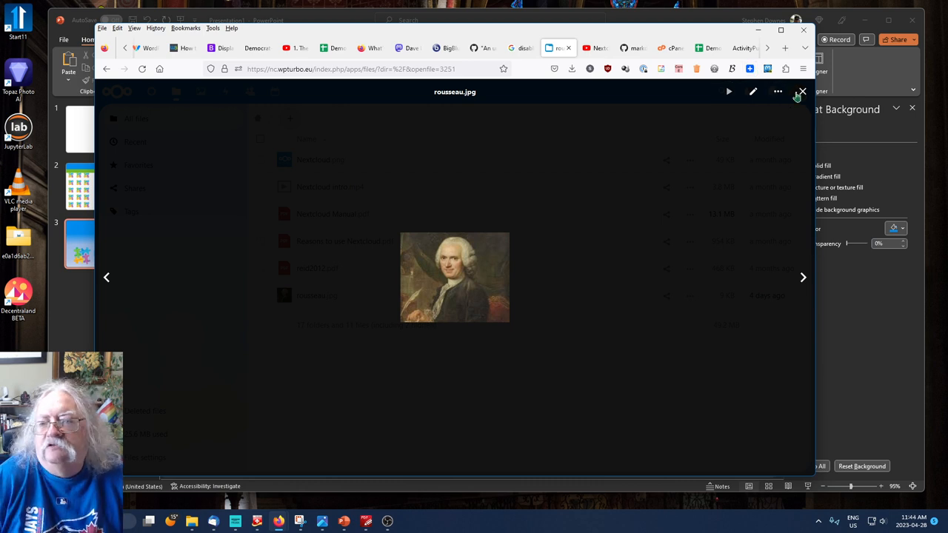
left_click(802, 92)
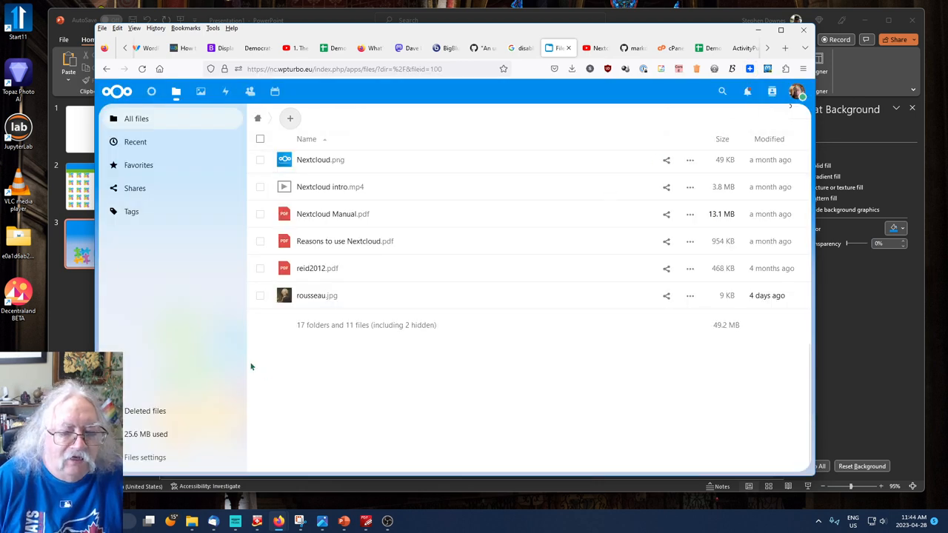
mouse_move(466, 296)
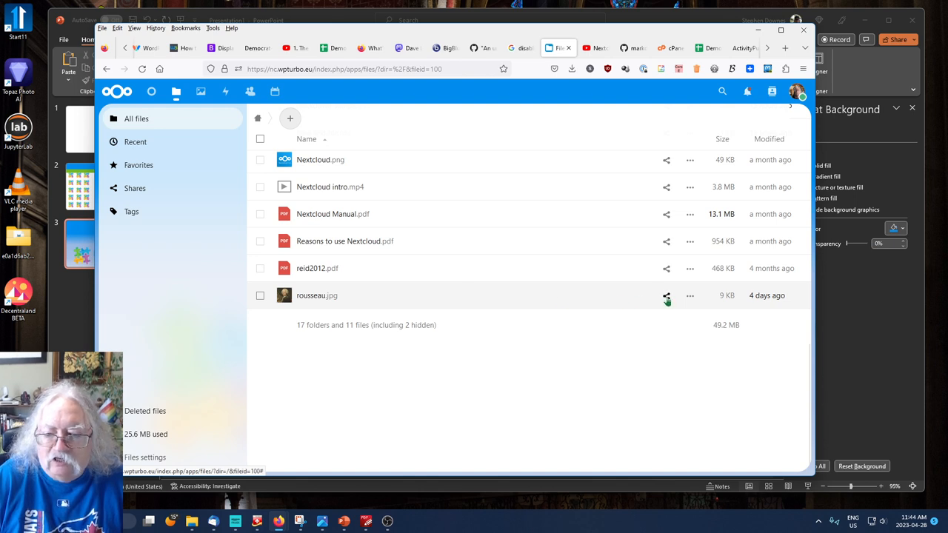
- Open sharing for rousseau.jpg, search 'Dev', and add the Dev group as recipient
left_click(666, 296)
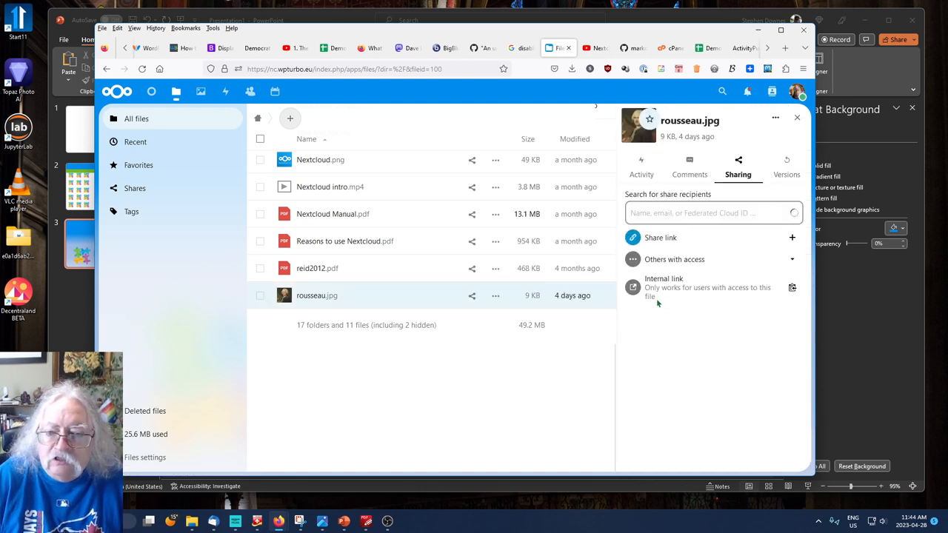
left_click(711, 213)
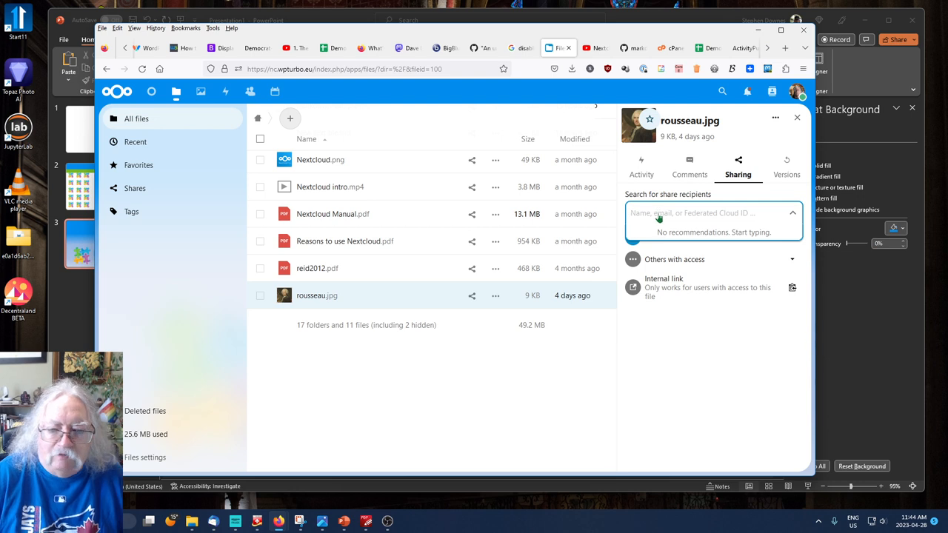
type("Dev")
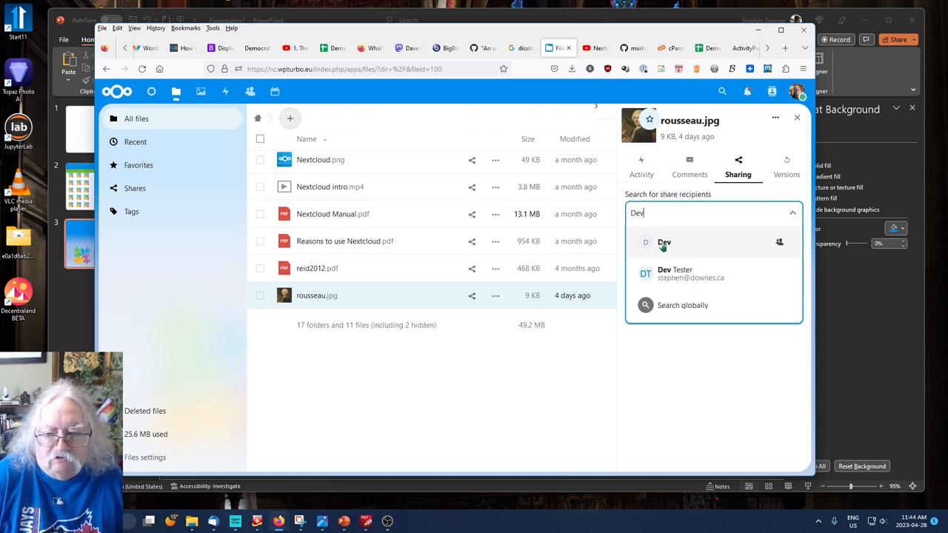
left_click(664, 242)
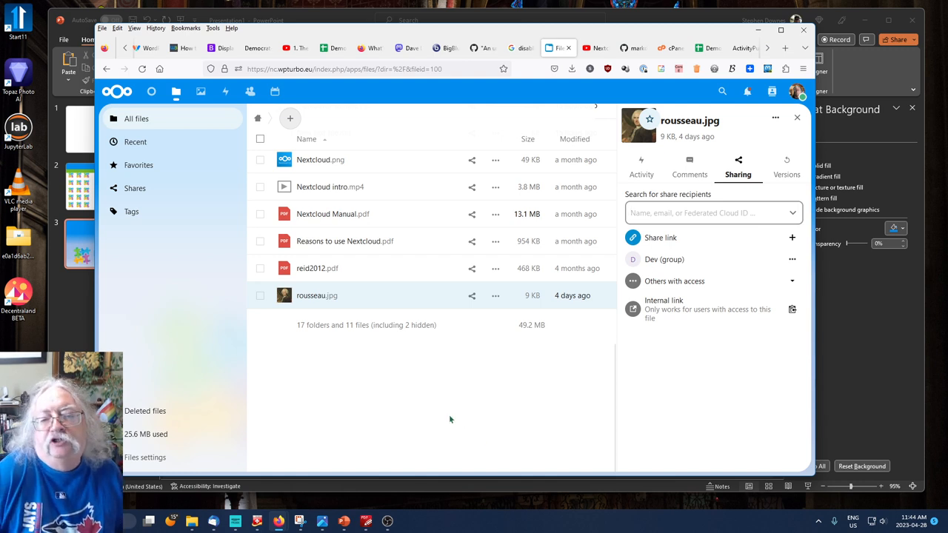
mouse_move(442, 405)
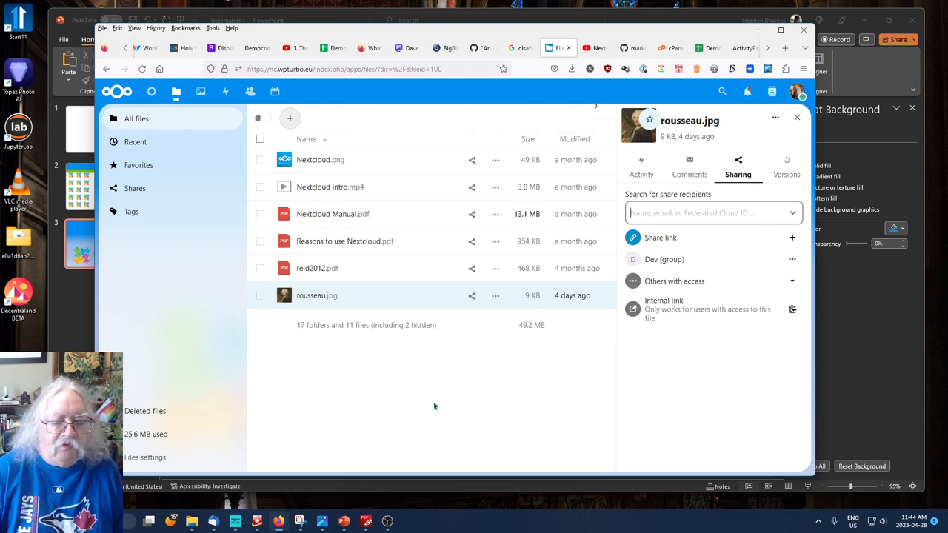
mouse_move(426, 401)
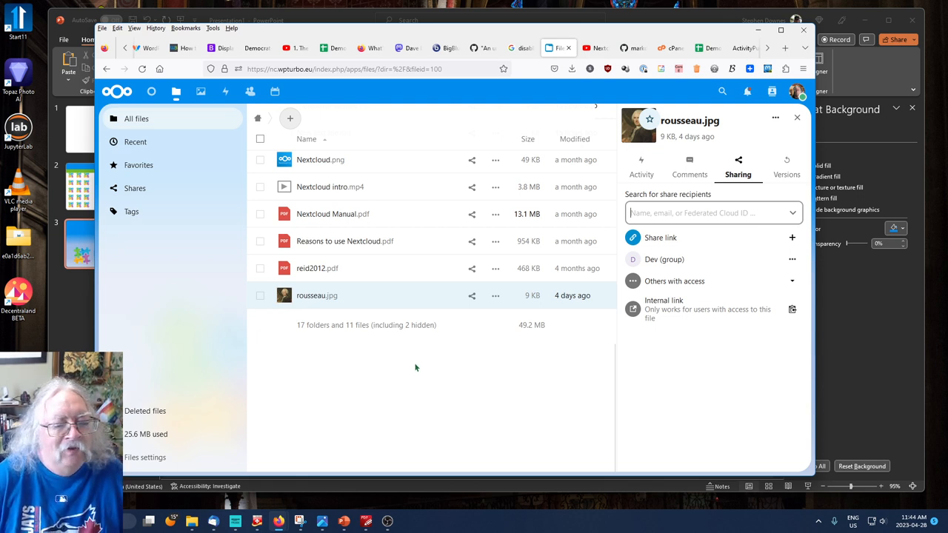
mouse_move(406, 353)
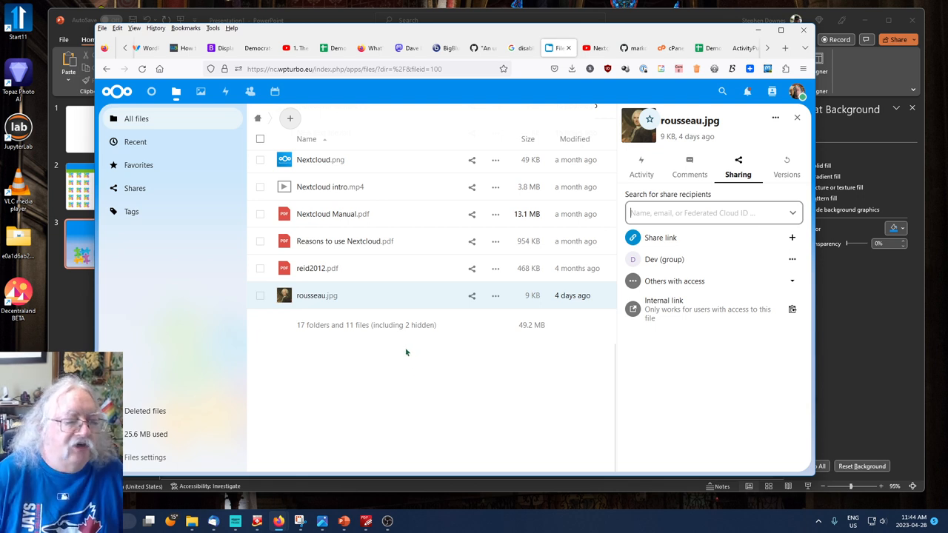
mouse_move(412, 364)
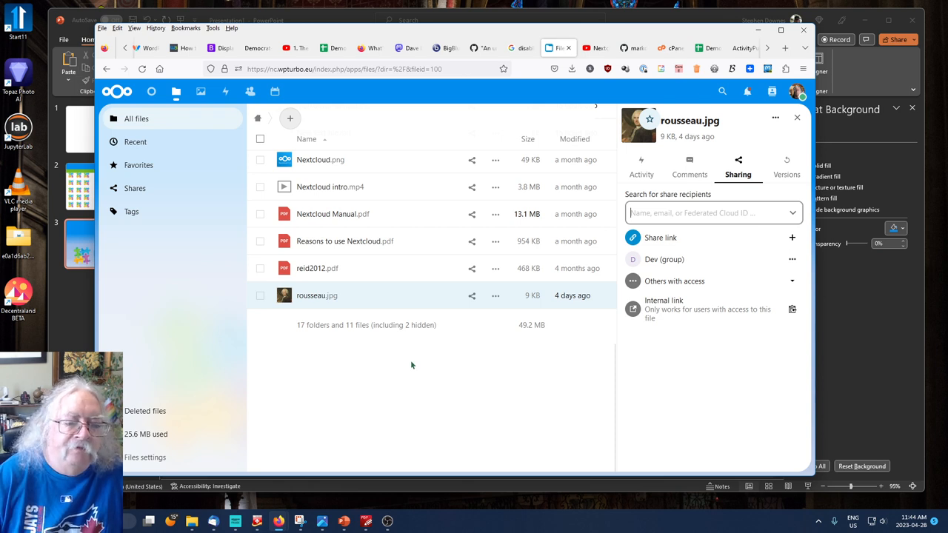
mouse_move(428, 358)
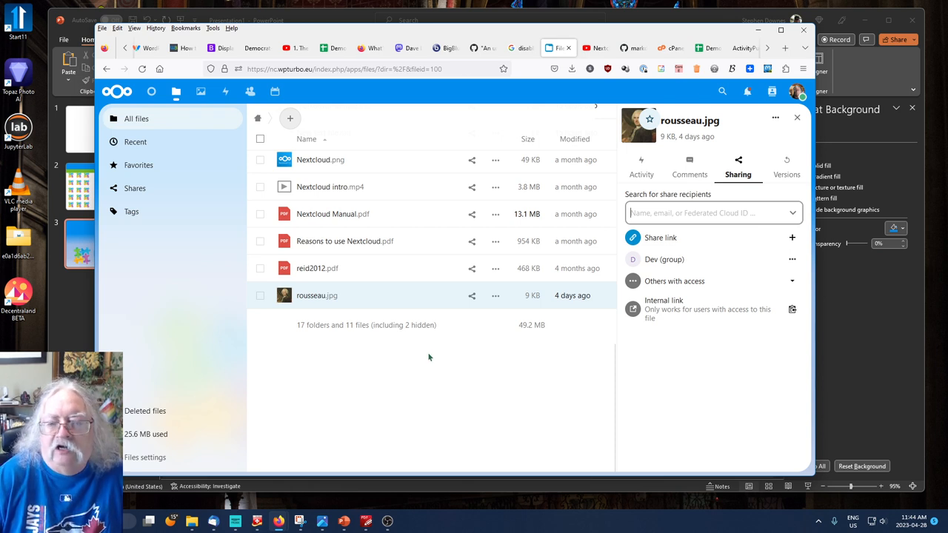
mouse_move(421, 374)
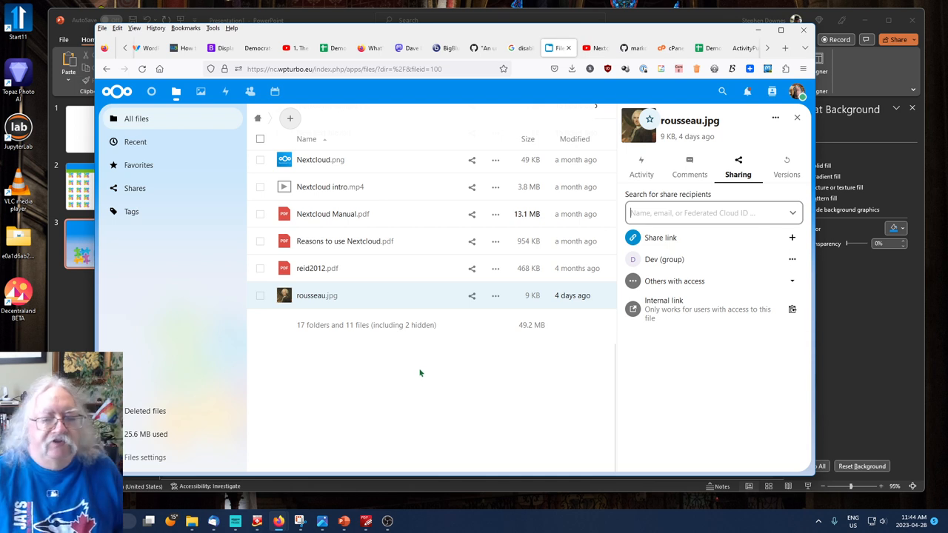
mouse_move(397, 367)
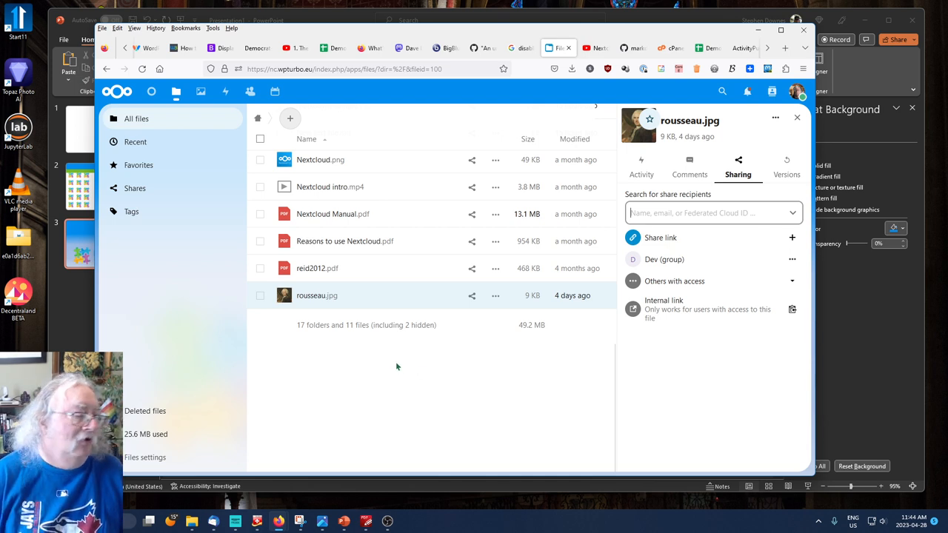
mouse_move(393, 362)
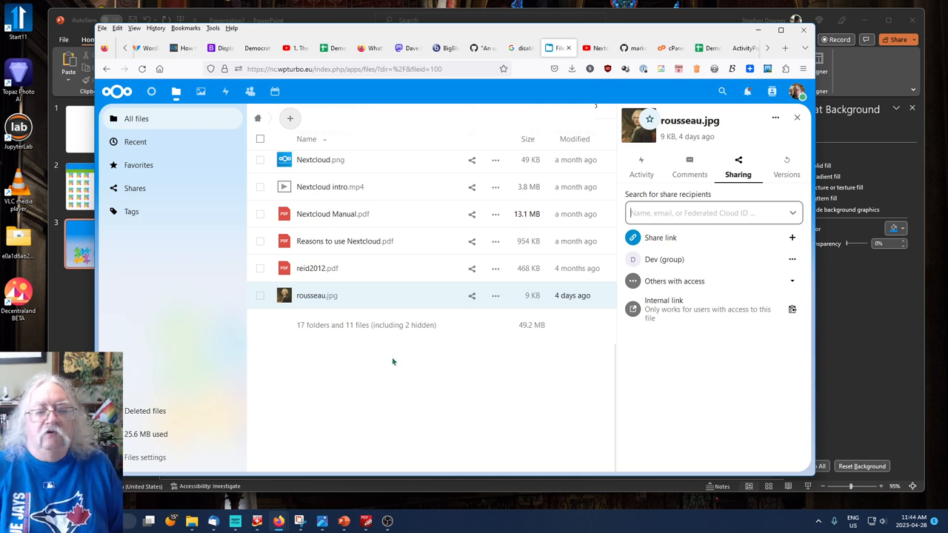